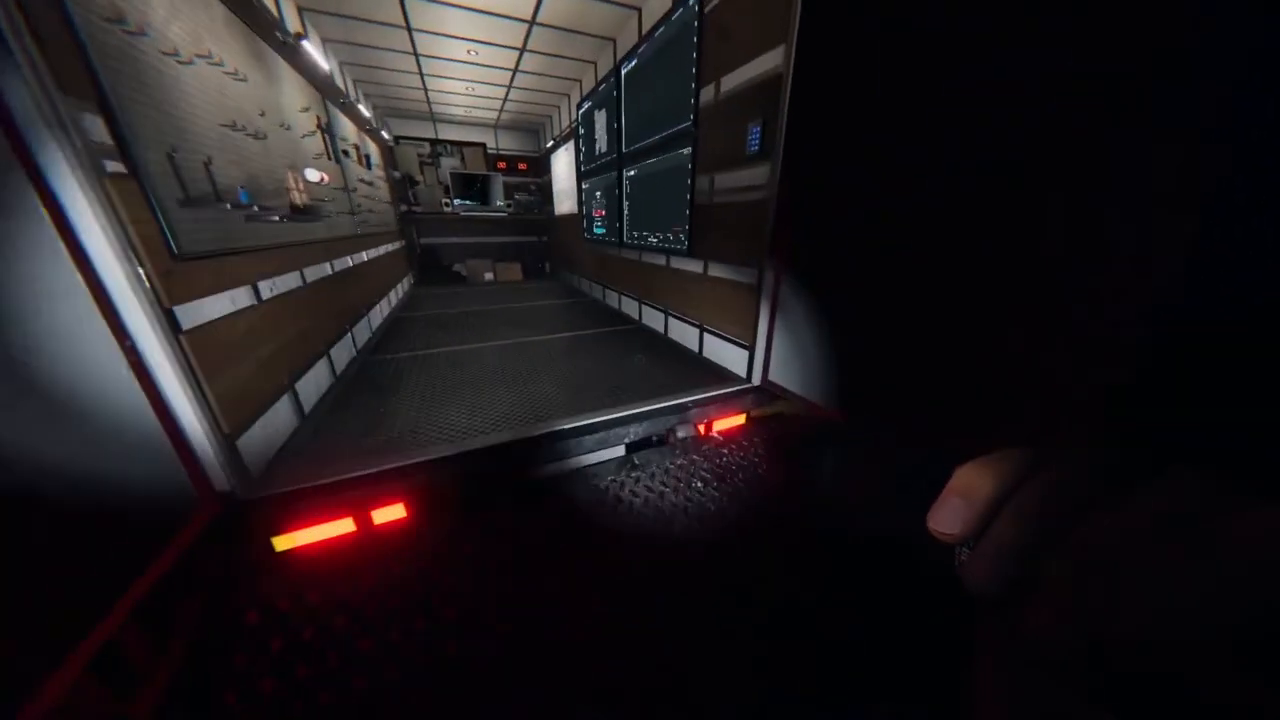
mouse_move(640, 360)
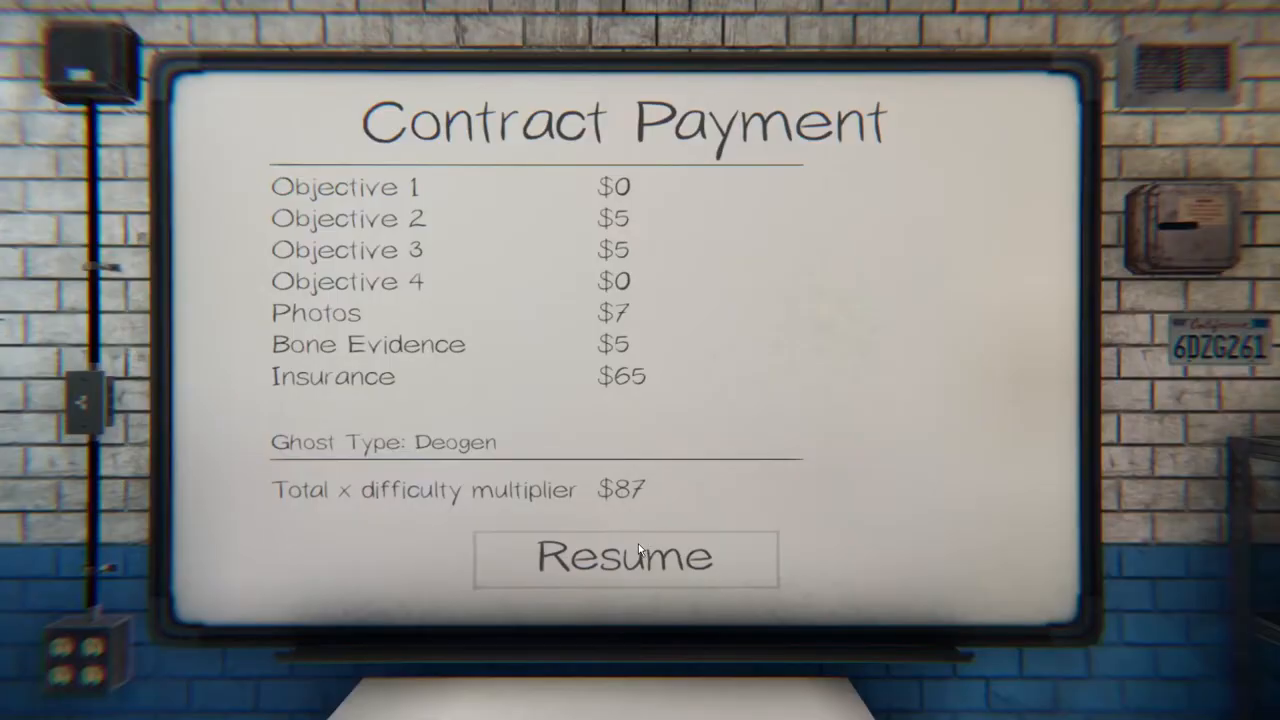
Close the $87 Contract Payment summary with Resume to reach the Server Lobby.
left_click(624, 557)
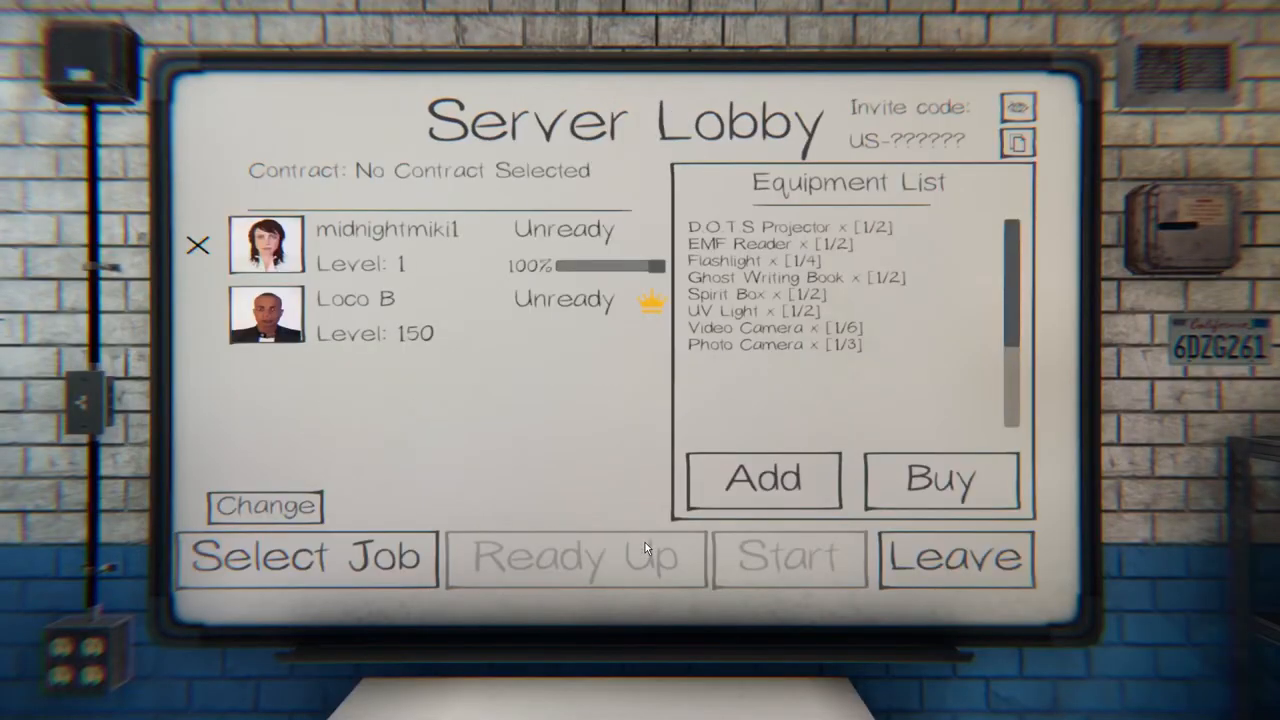